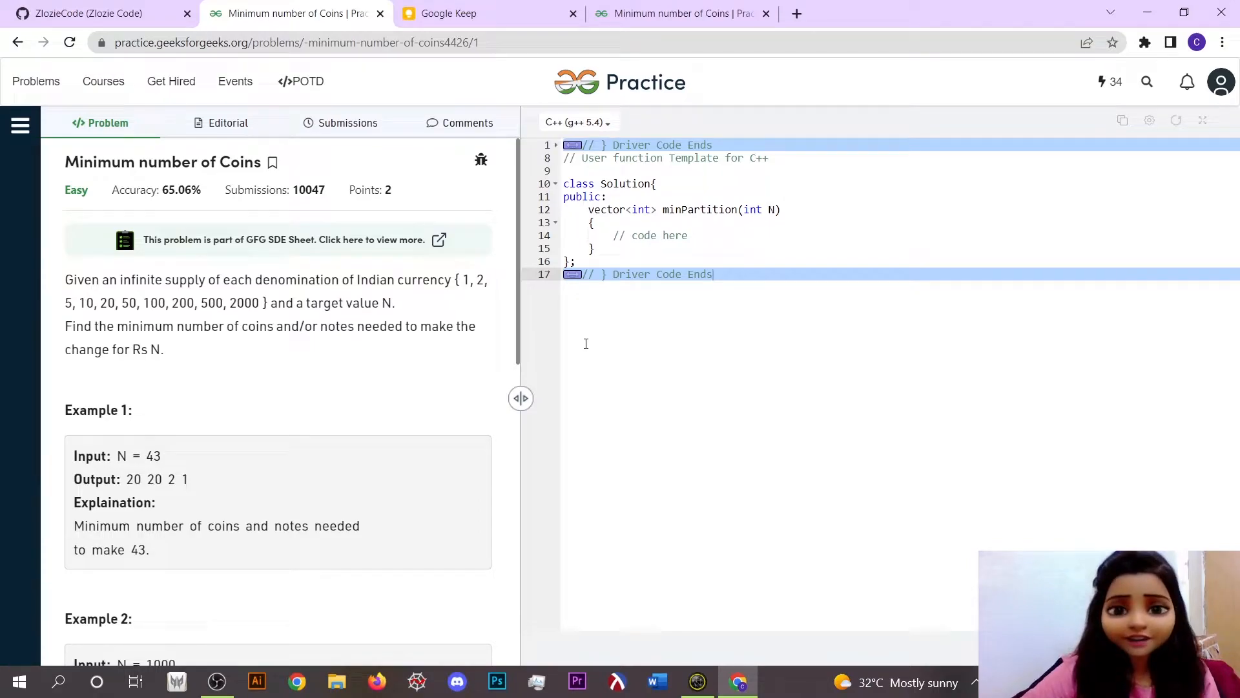
mouse_move(315, 325)
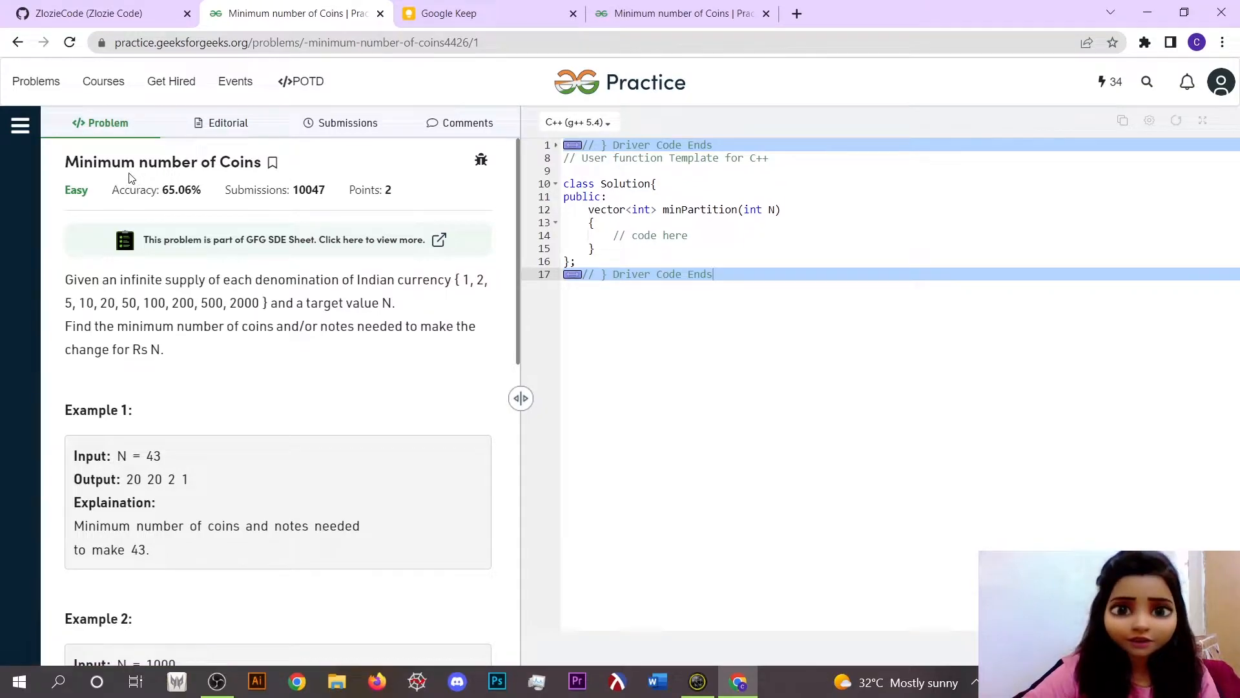
mouse_move(174, 350)
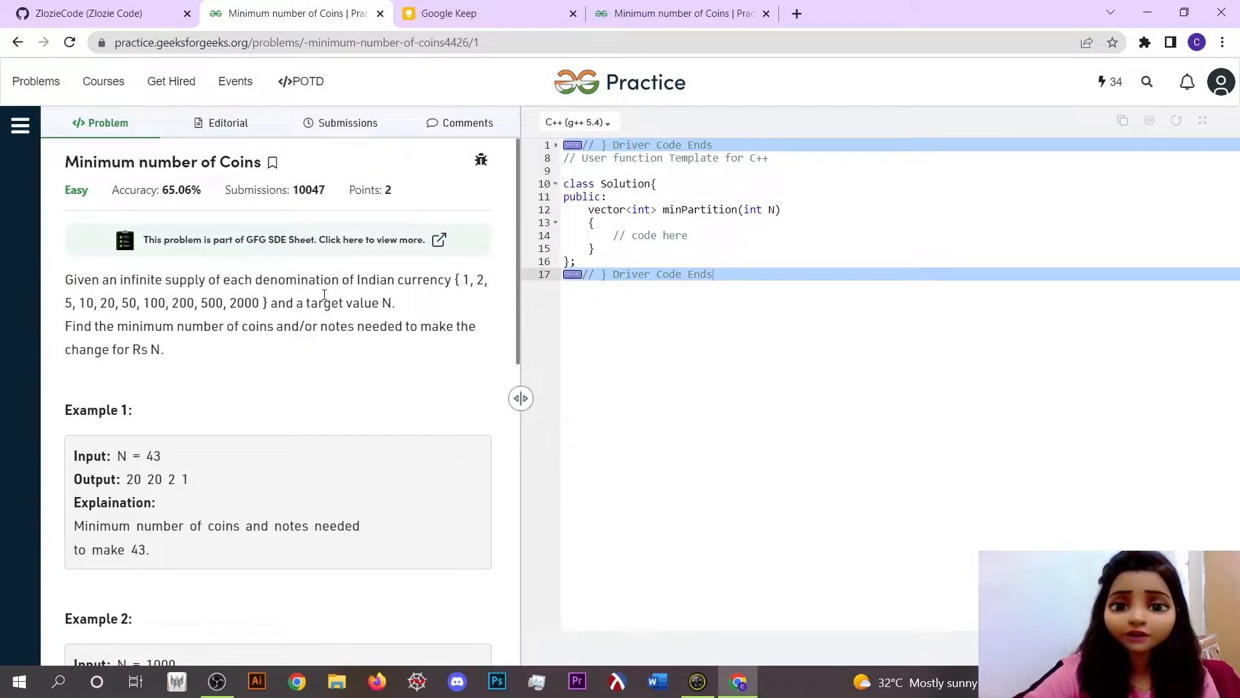
mouse_move(421, 299)
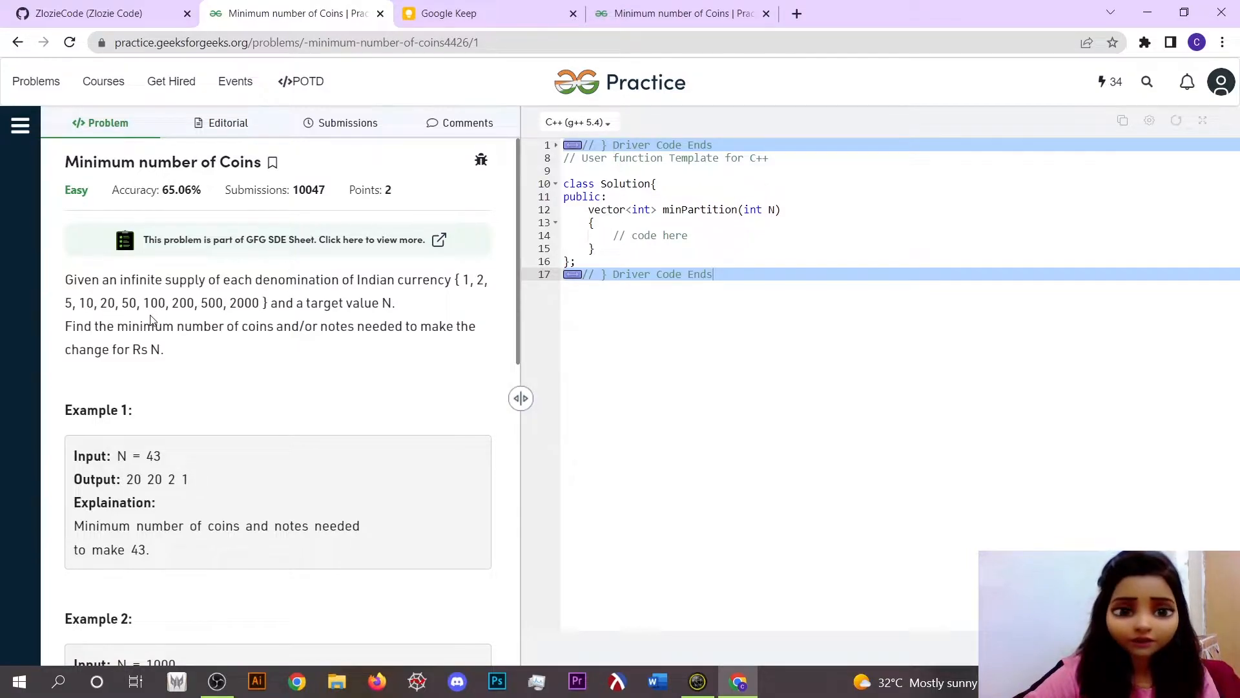
mouse_move(240, 320)
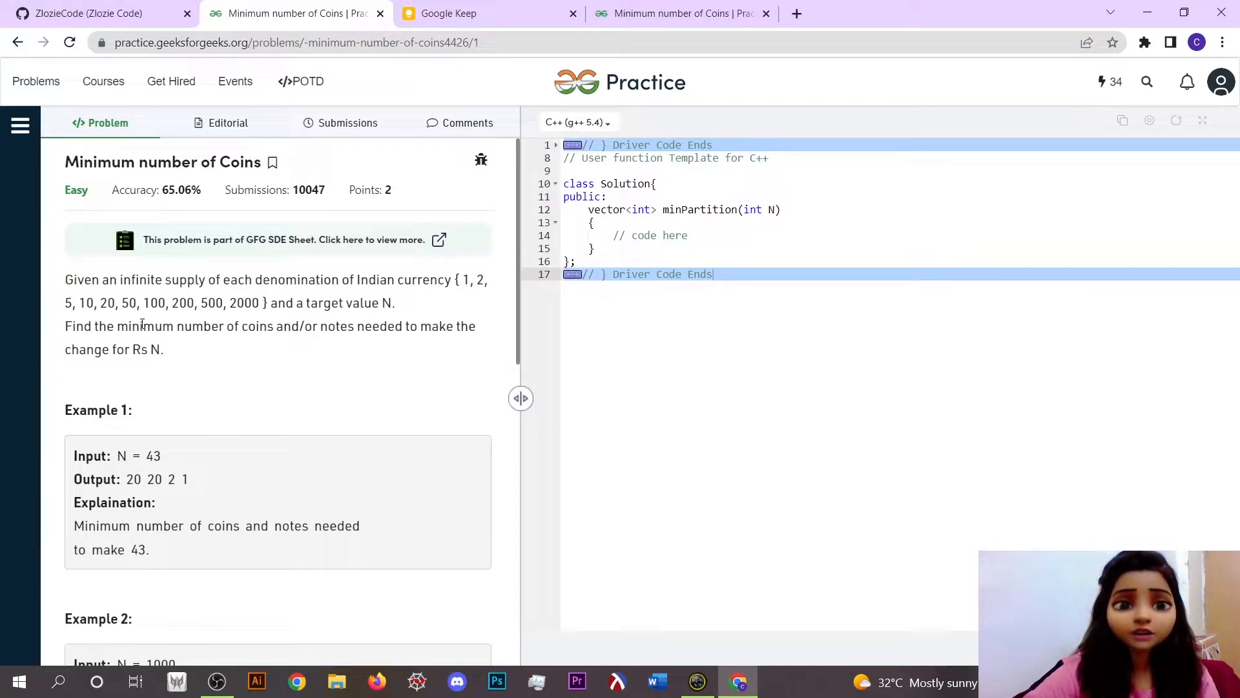
mouse_move(238, 344)
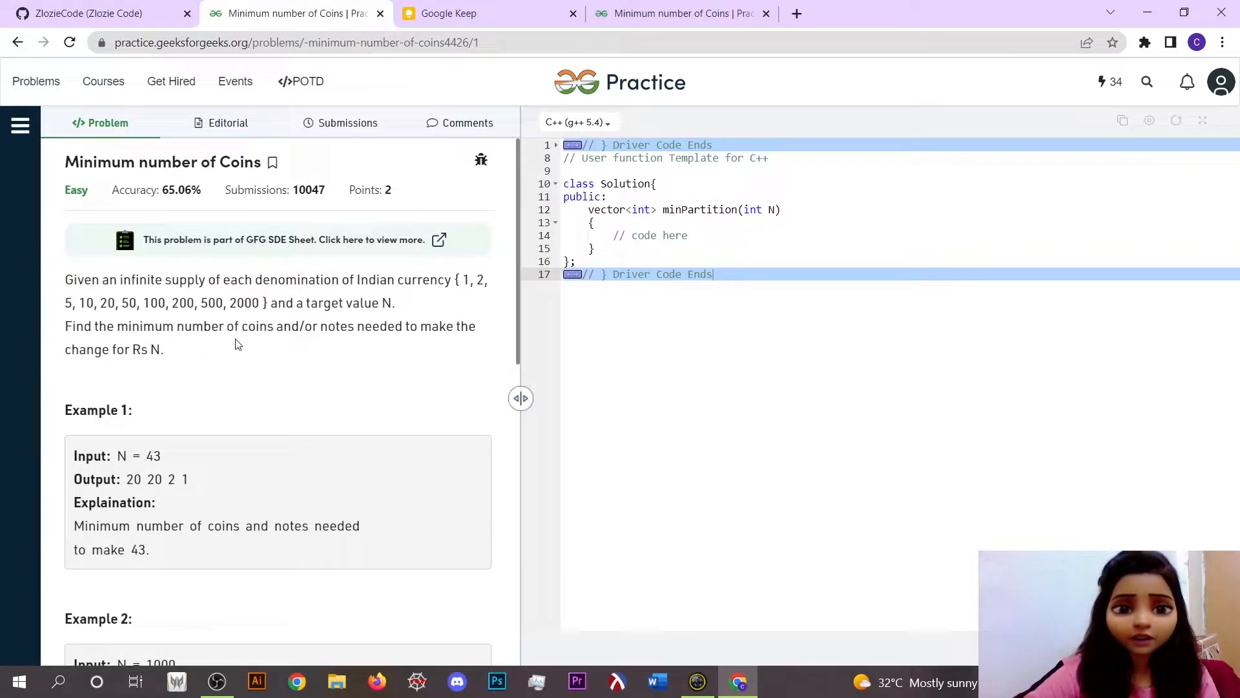
mouse_move(109, 357)
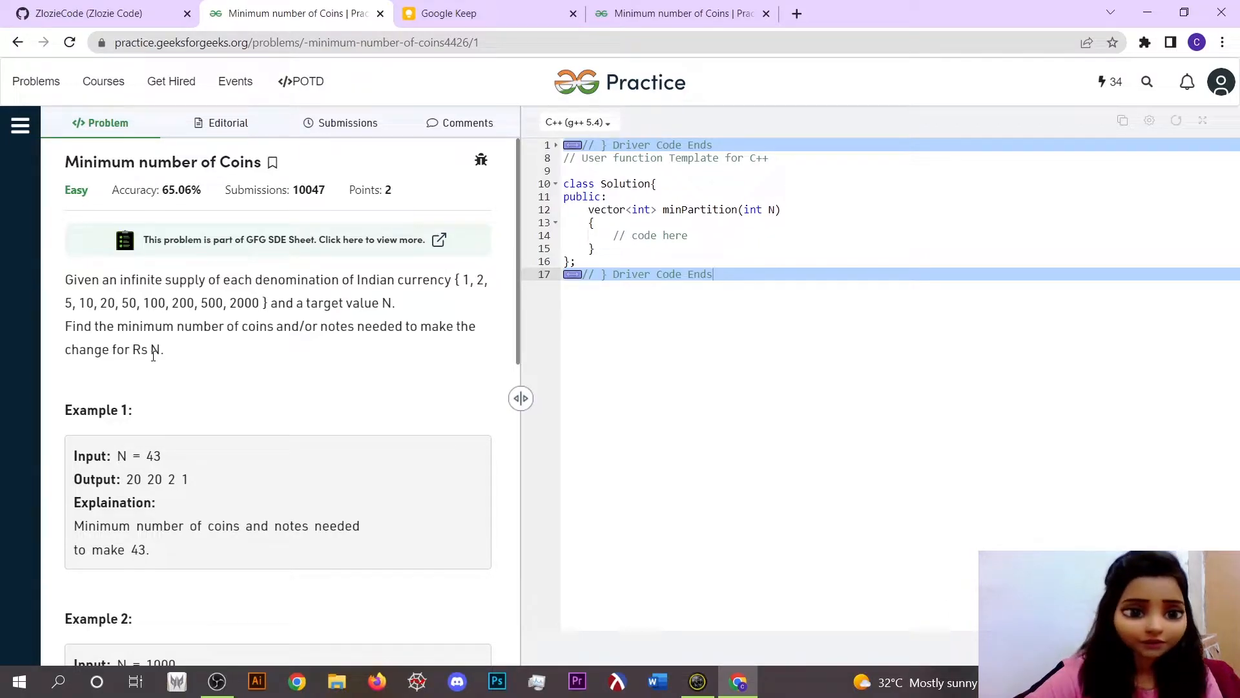
mouse_move(273, 362)
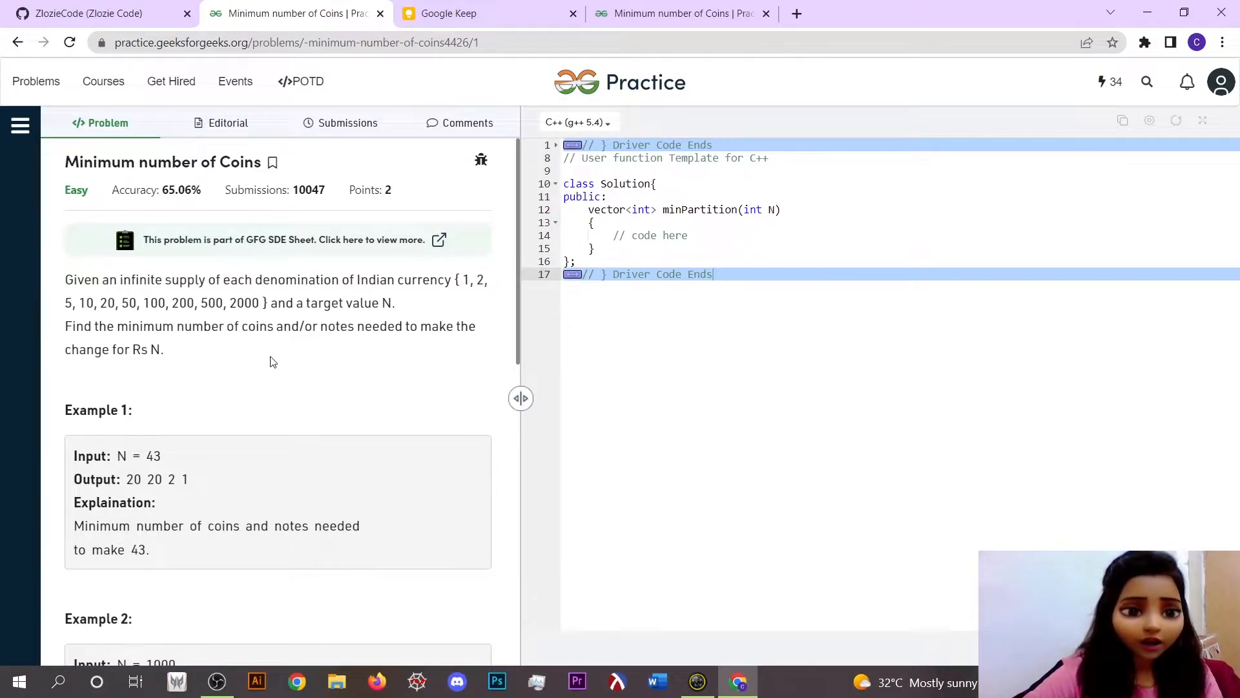
Switch to the Google Keep coin sketch to mark 20, 20, 2 and 1 summing to 43.
left_click(465, 13)
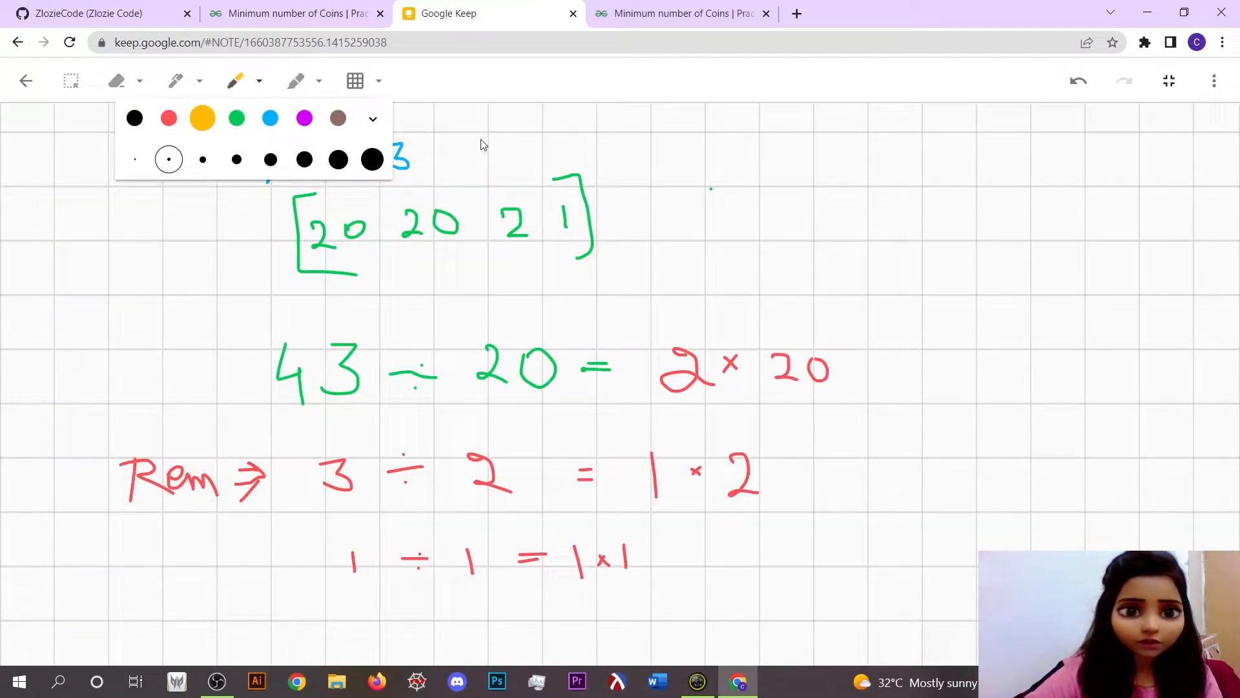
mouse_move(526, 185)
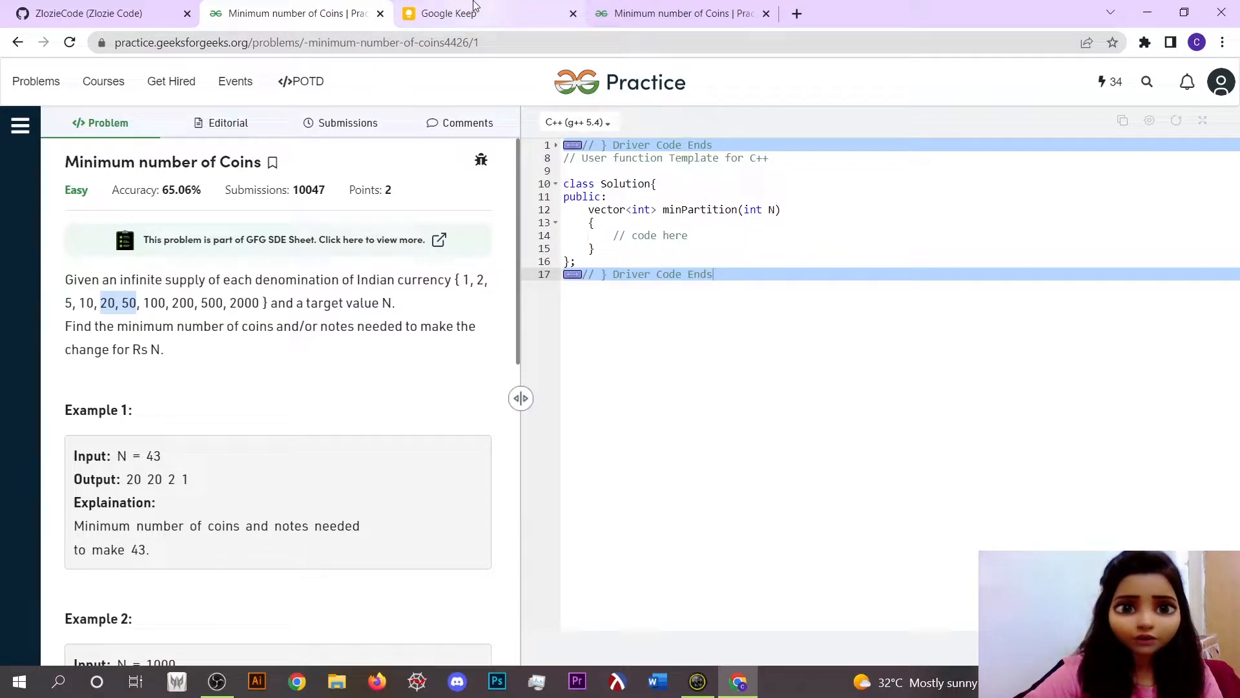
Return to the Practice editor to write the greedy minPartition loop over denominations.
left_click(447, 13)
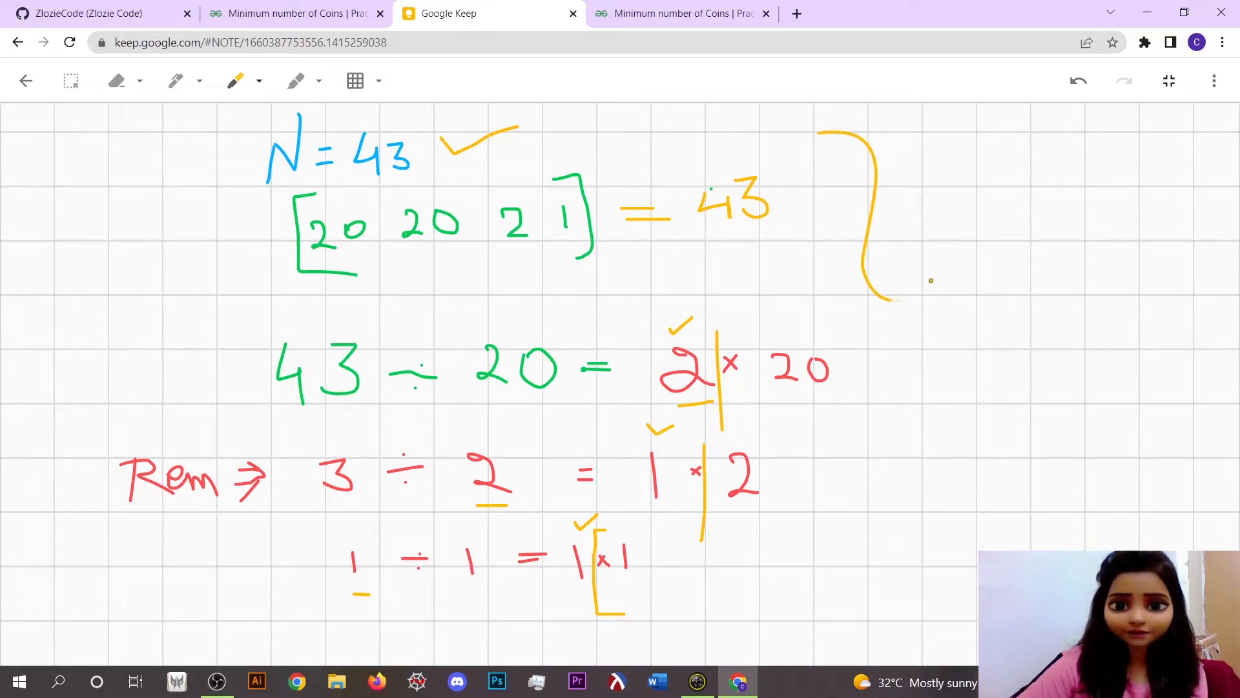
Bring up the Google Keep coin sketch to finish reviewing the division steps for 43.
left_click(683, 13)
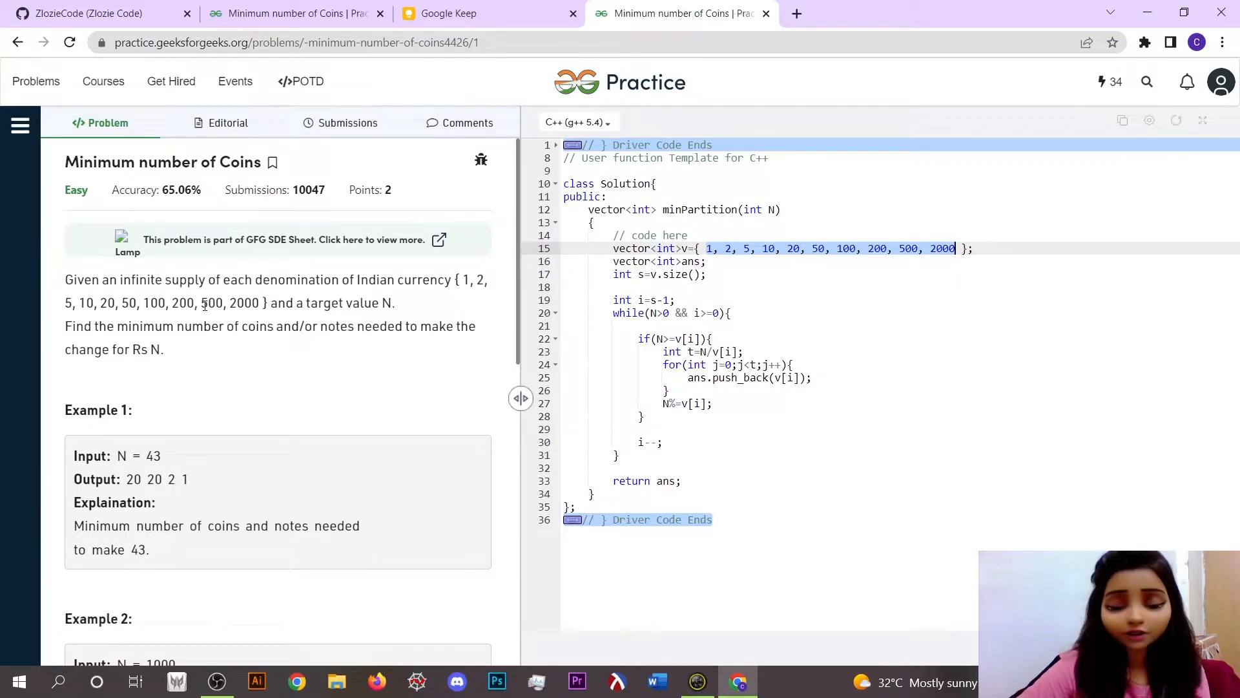
left_click(613, 261)
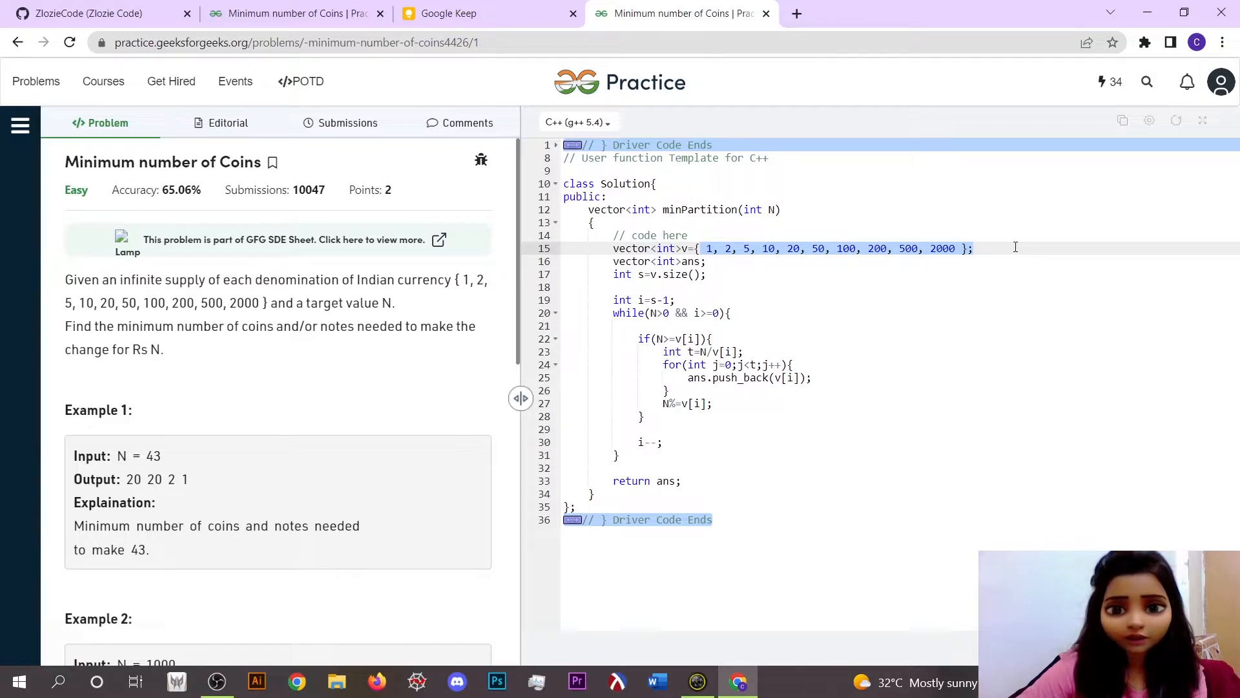
left_click(974, 248)
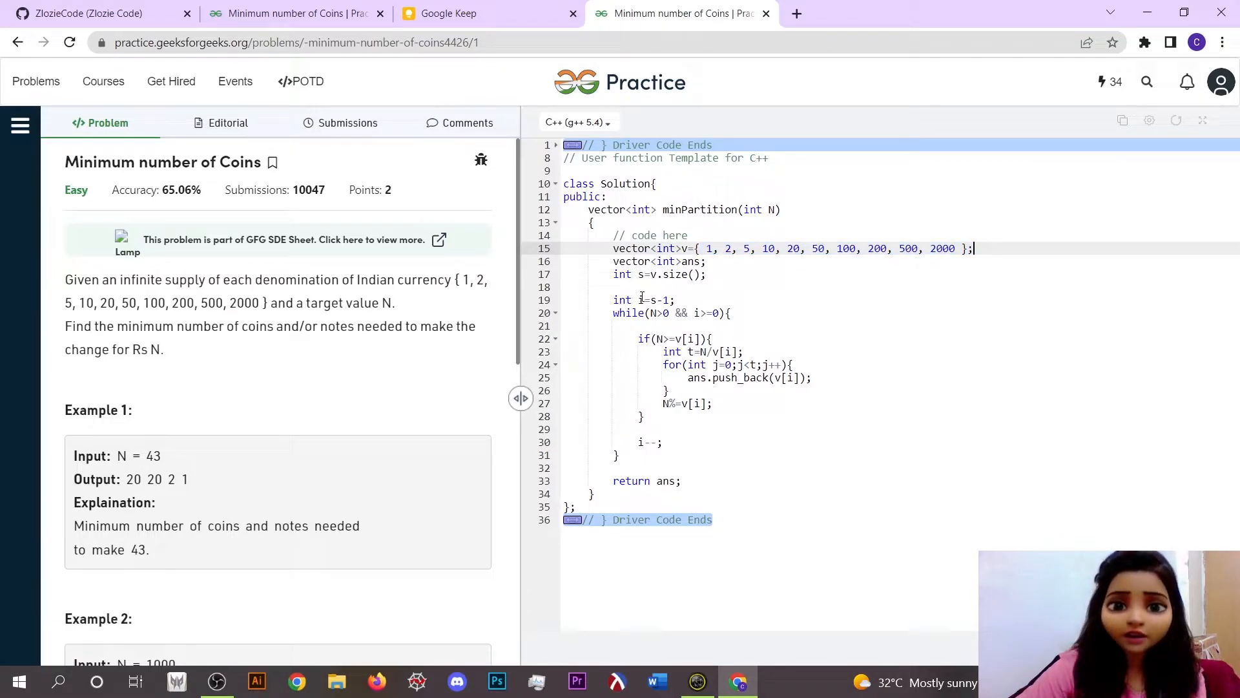
mouse_move(940, 256)
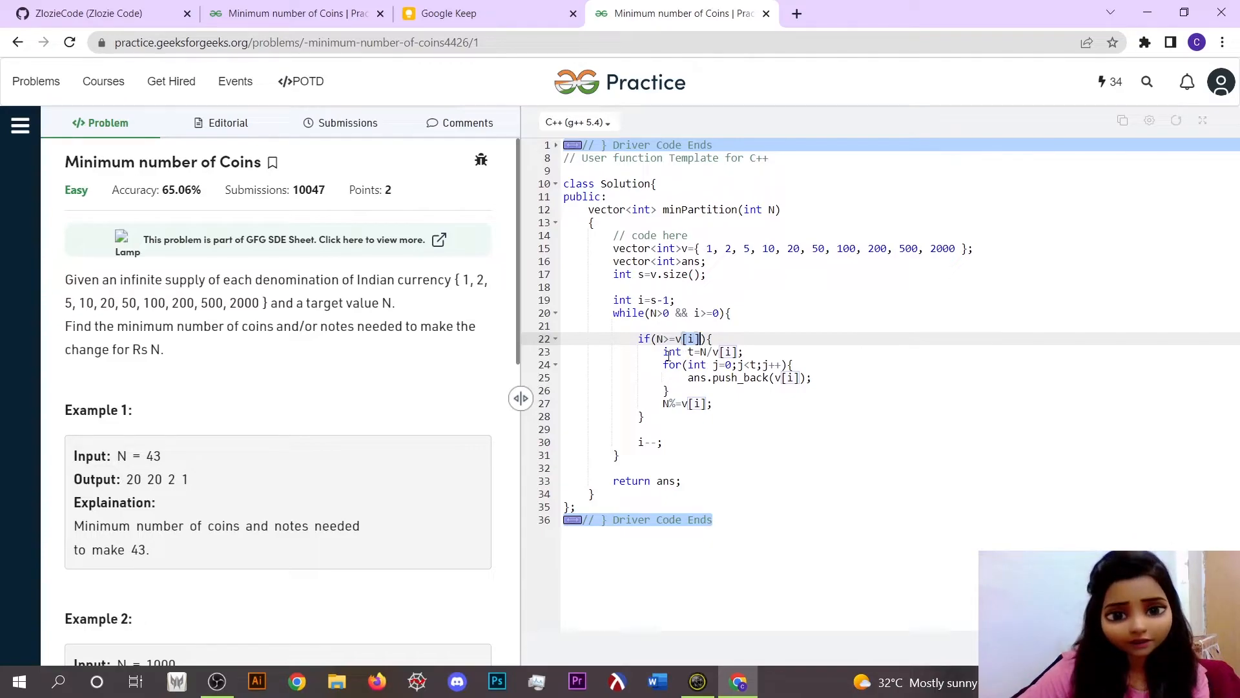
Explain the if block and N%=v[i] line, then switch to the bracketed coin sketch.
left_click(745, 351)
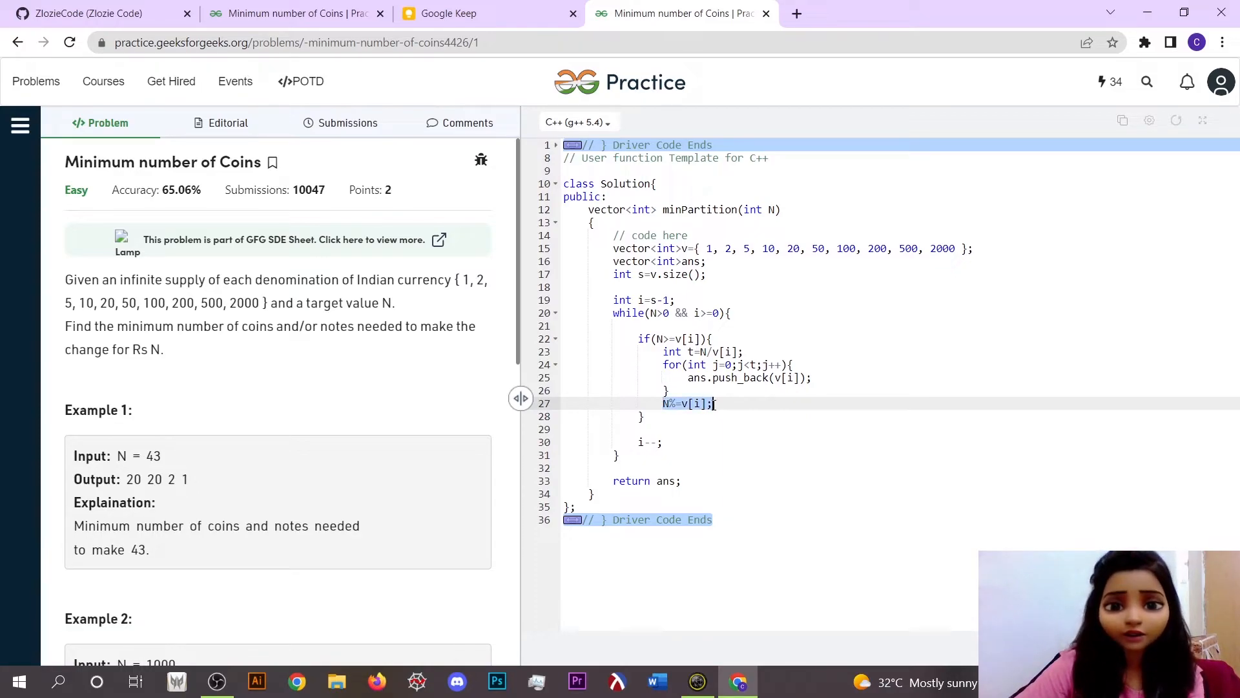
left_click(449, 13)
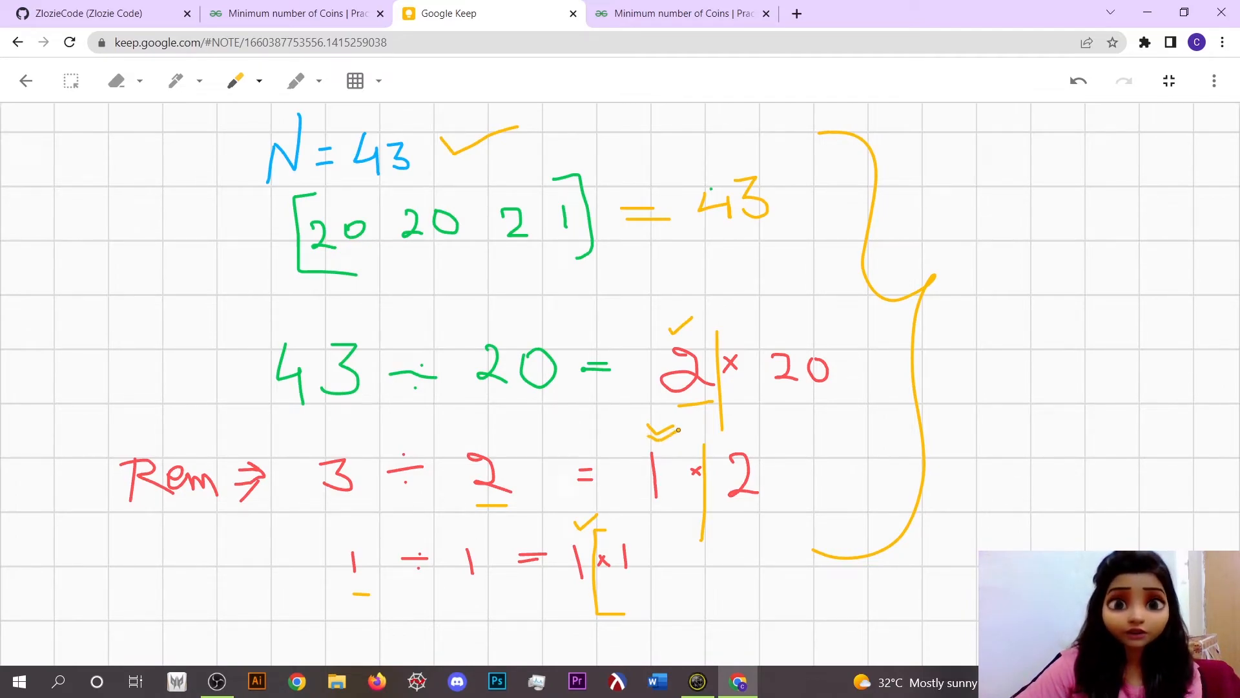
Switch tabs back toward the minPartition solution from the Google Keep sketch.
left_click(682, 13)
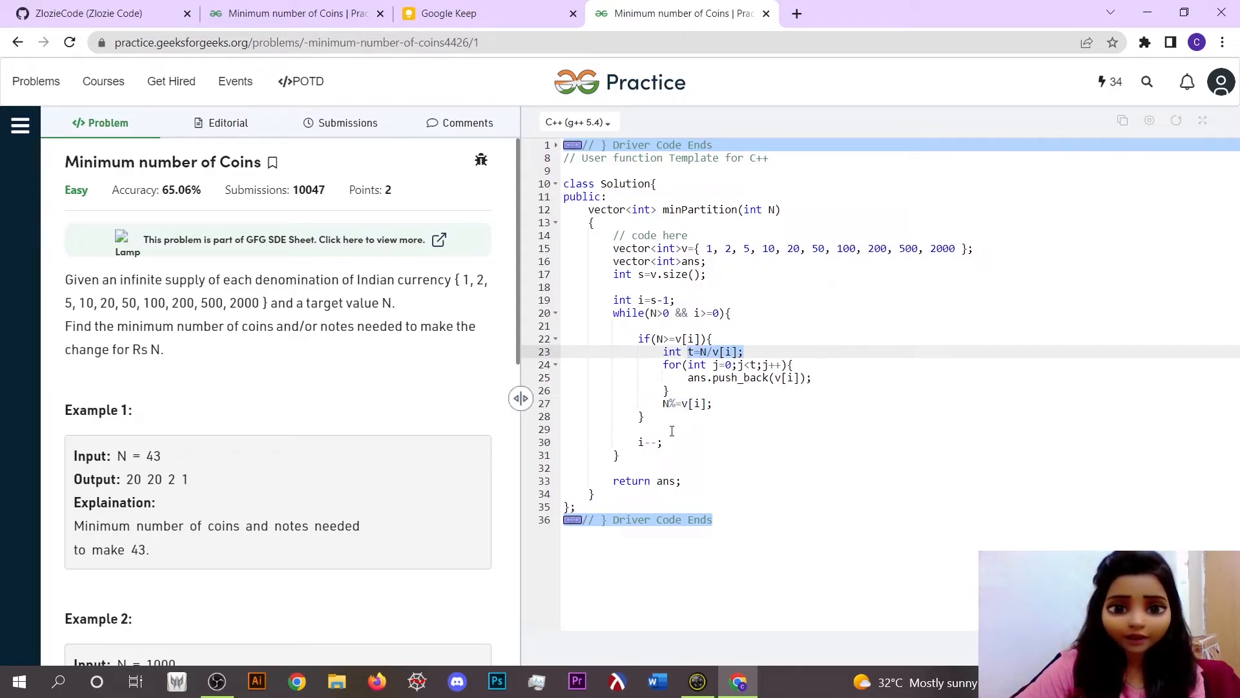
Submit the minPartition solution and confirm OK in the Request Already Queued dialog.
left_click(640, 442)
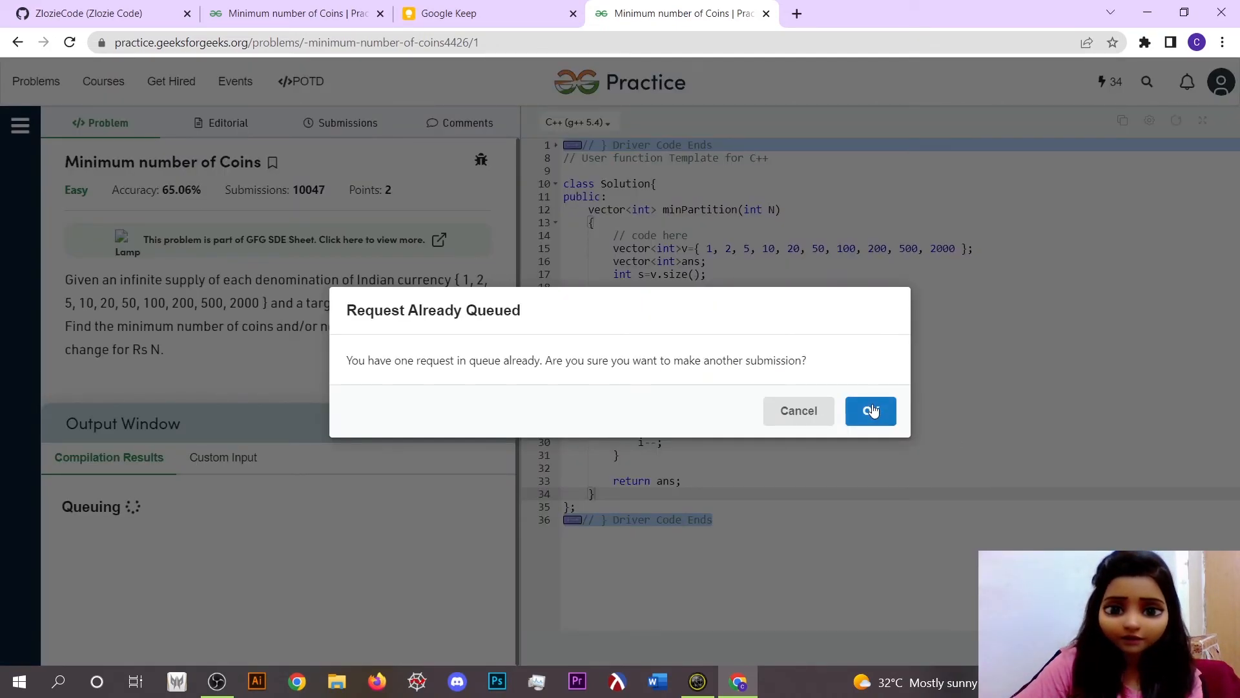
left_click(869, 411)
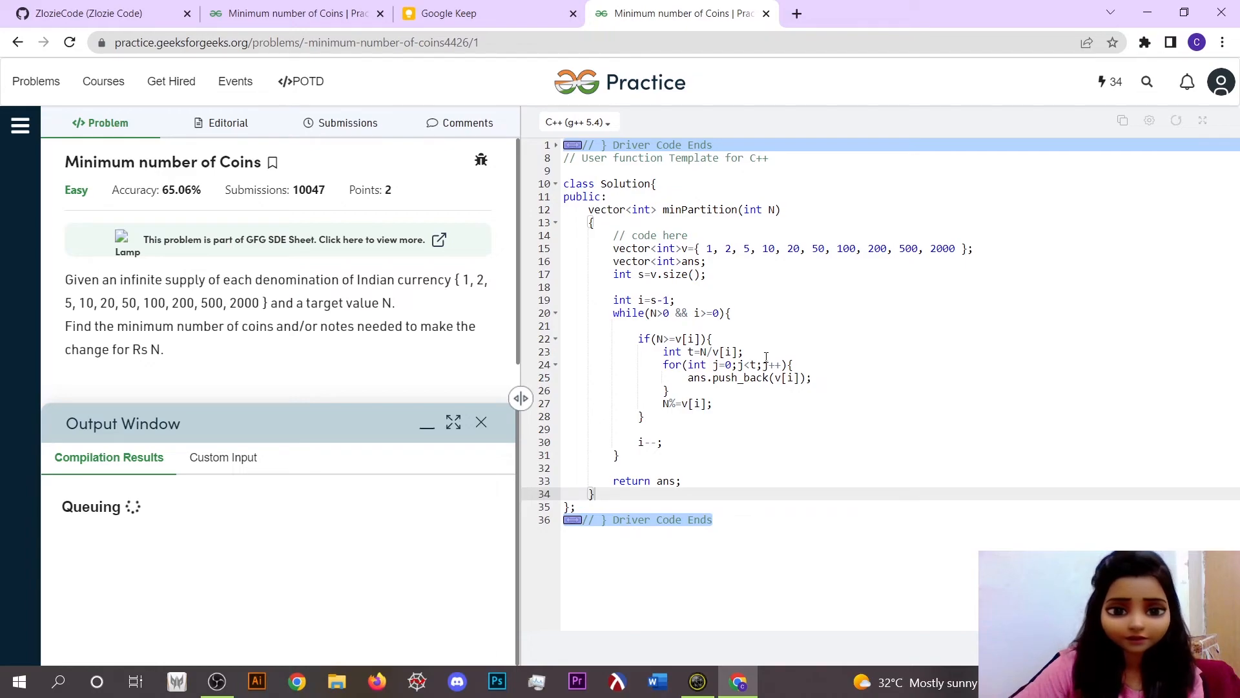